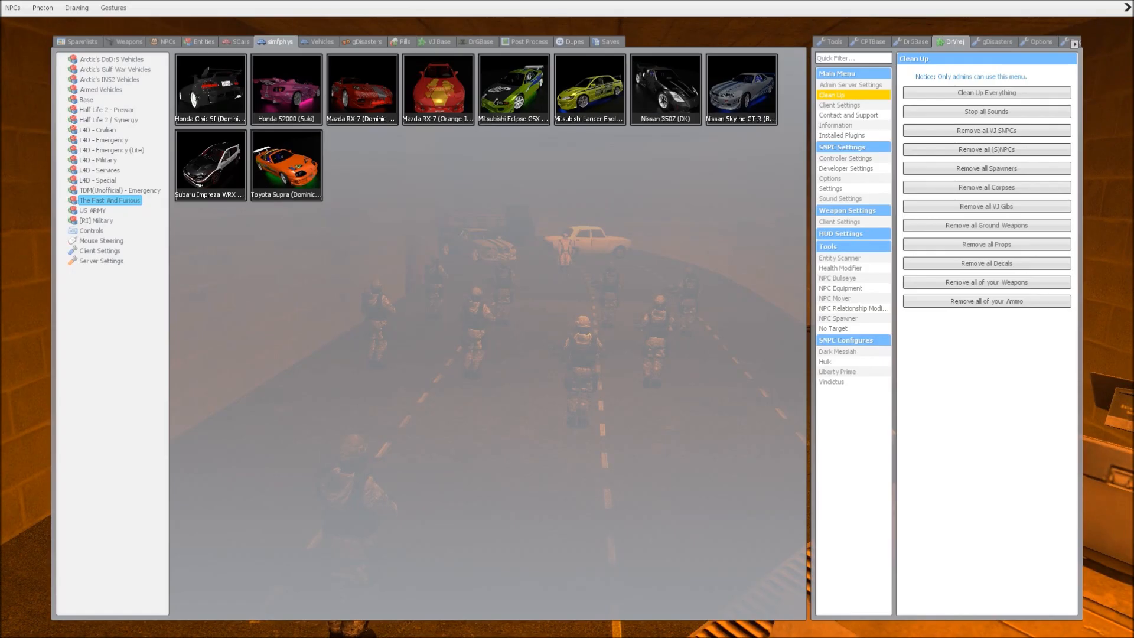
# - Close the spawn menu and set ai_disabled to 0 so the tunnel soldiers act again
pyautogui.click(12, 7)
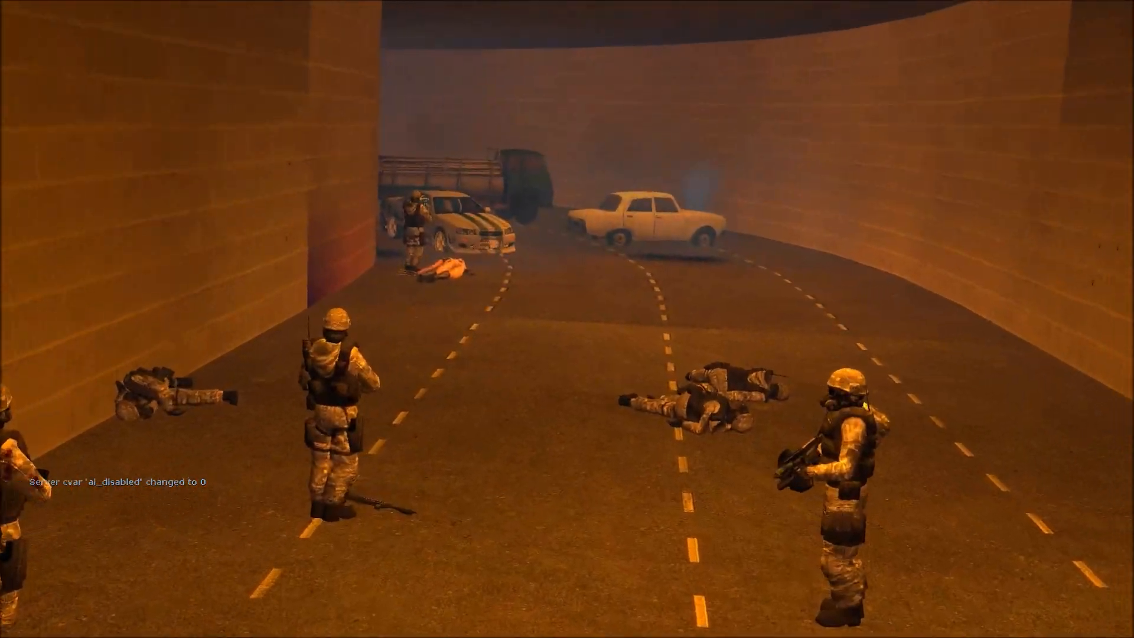
# - Swap the gravity gun for the tool gun with the Creator tool selected
pyautogui.press('q')
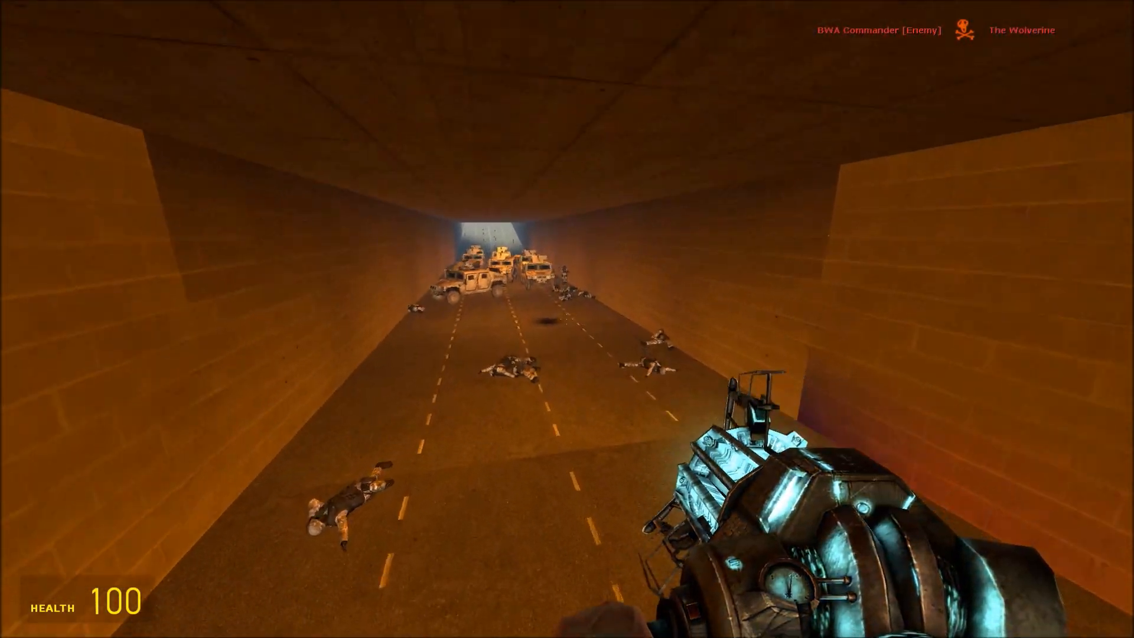
pyautogui.press('q')
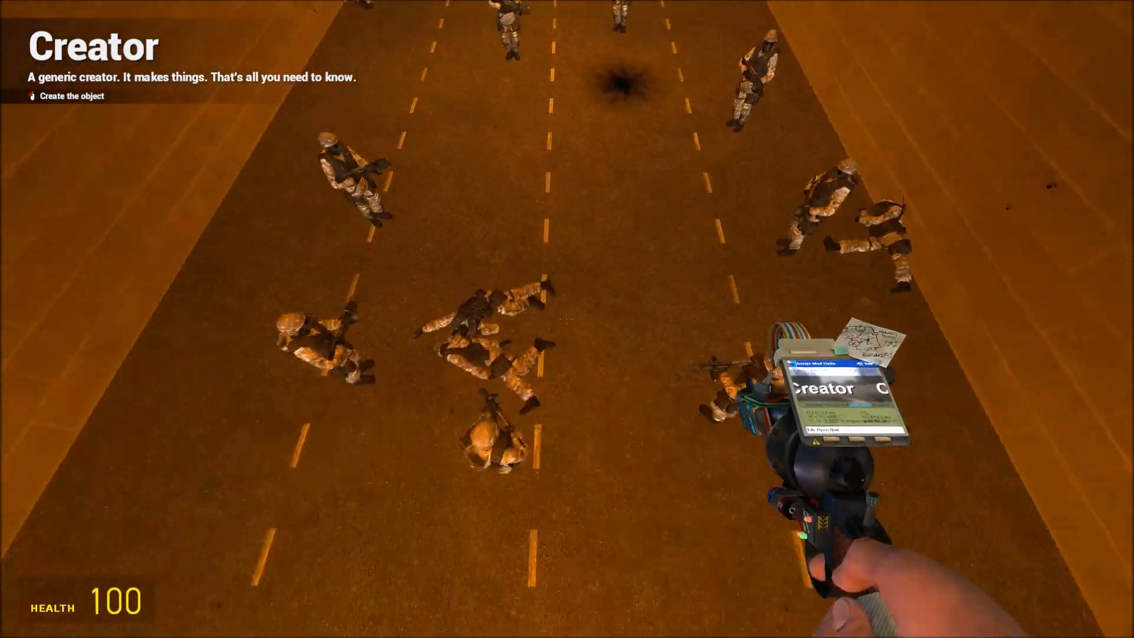
# - Browse Spawnlists, then scroll NPCs to the Wolverine category and spawn a Friendly Wolverine
pyautogui.press('q')
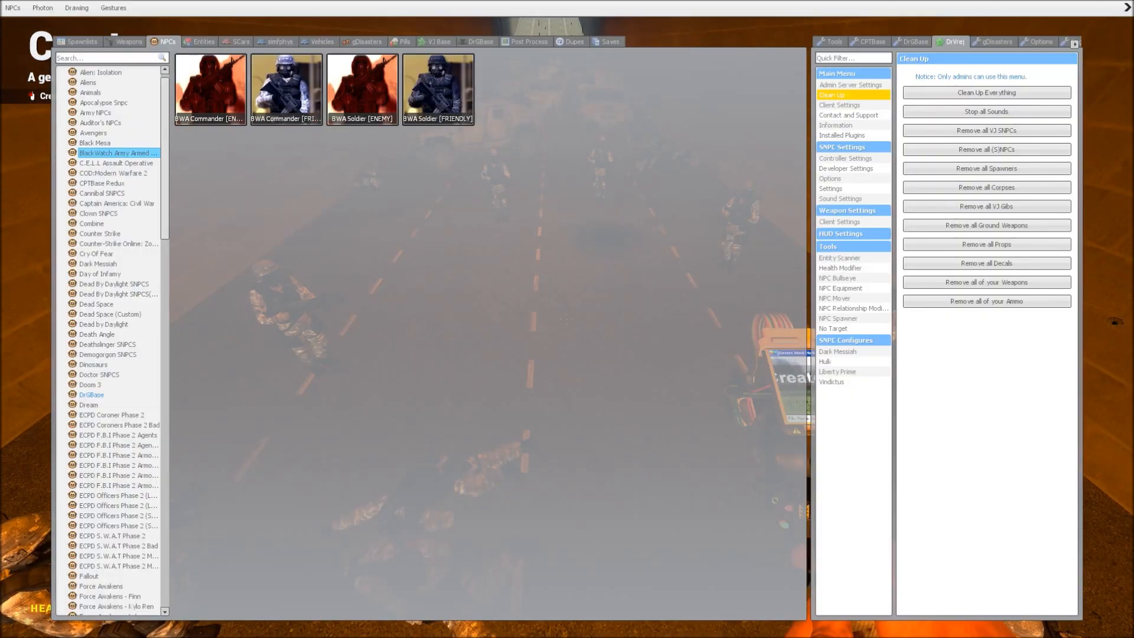
pyautogui.click(80, 41)
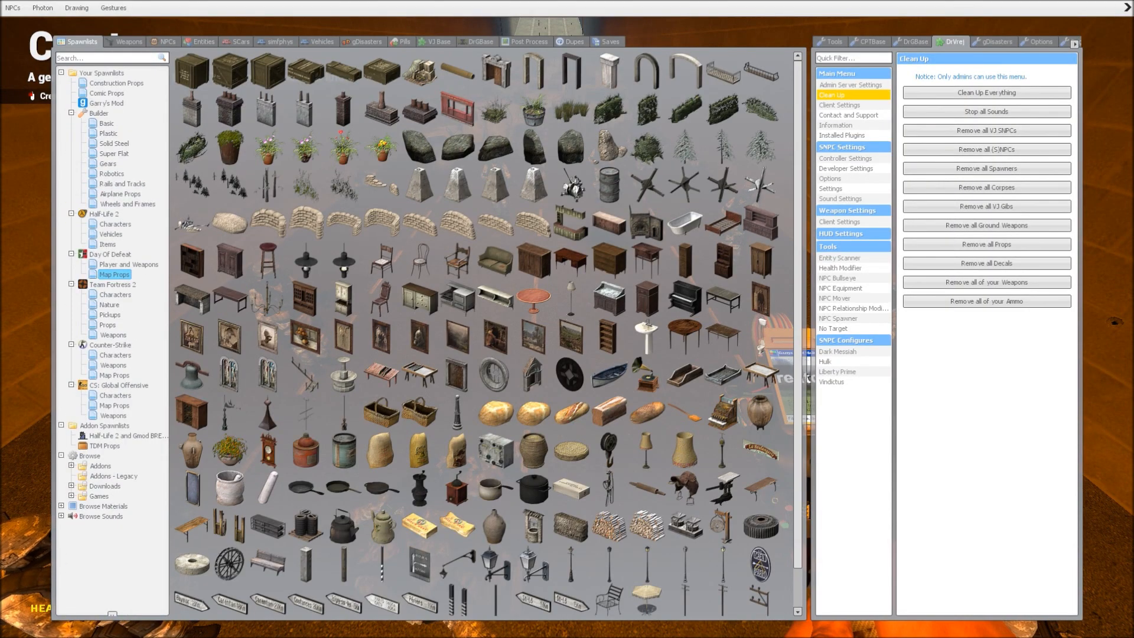
pyautogui.click(164, 41)
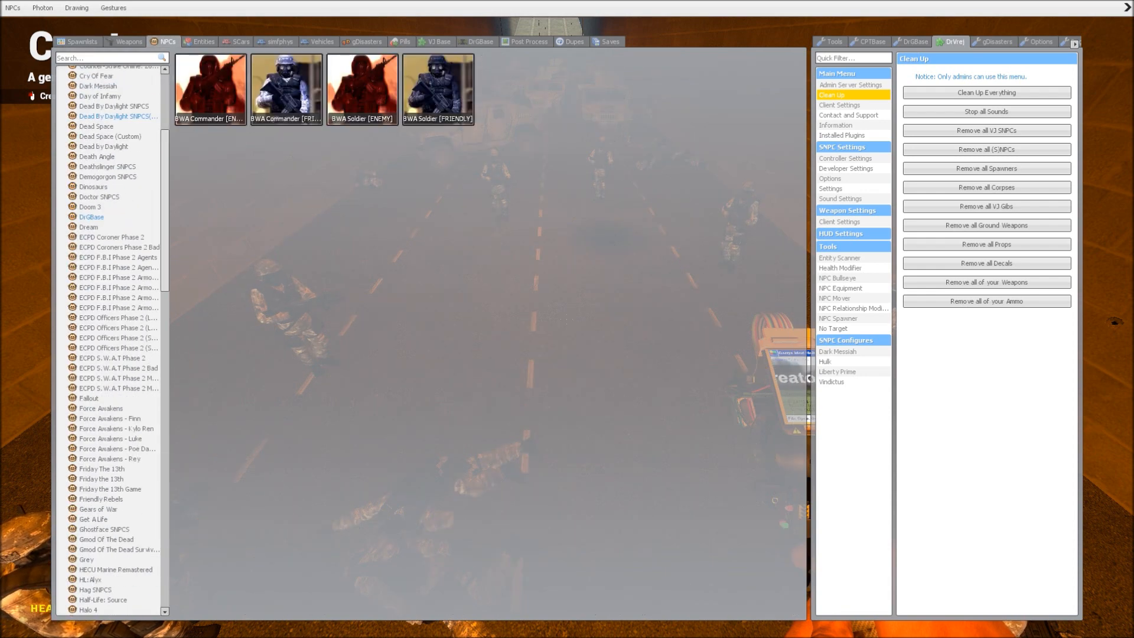
pyautogui.scroll(-3)
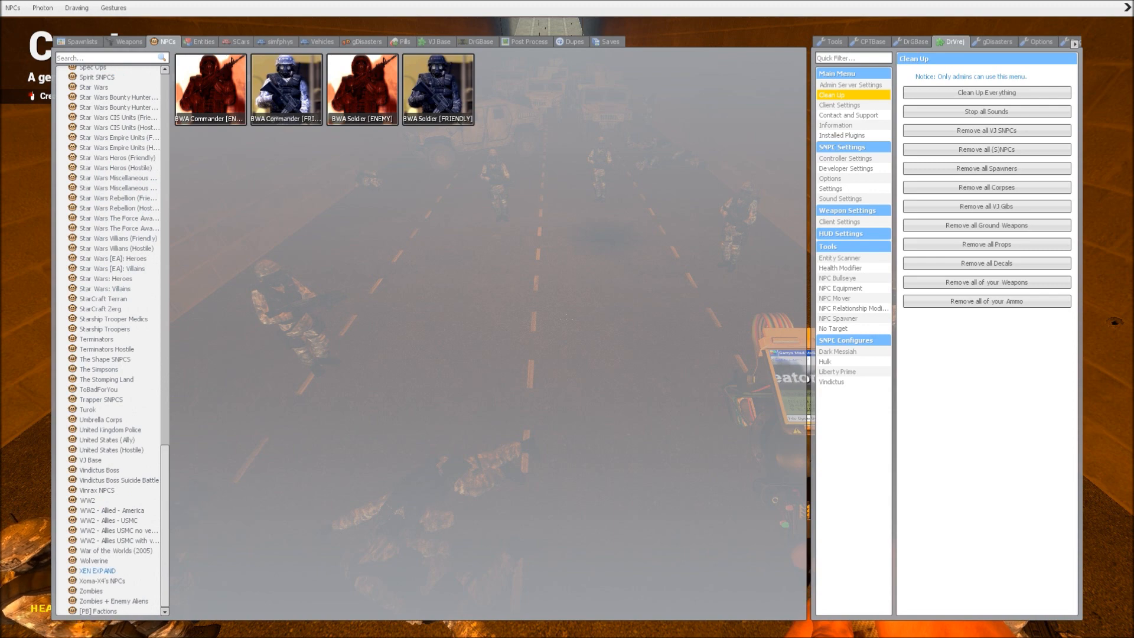
pyautogui.click(93, 560)
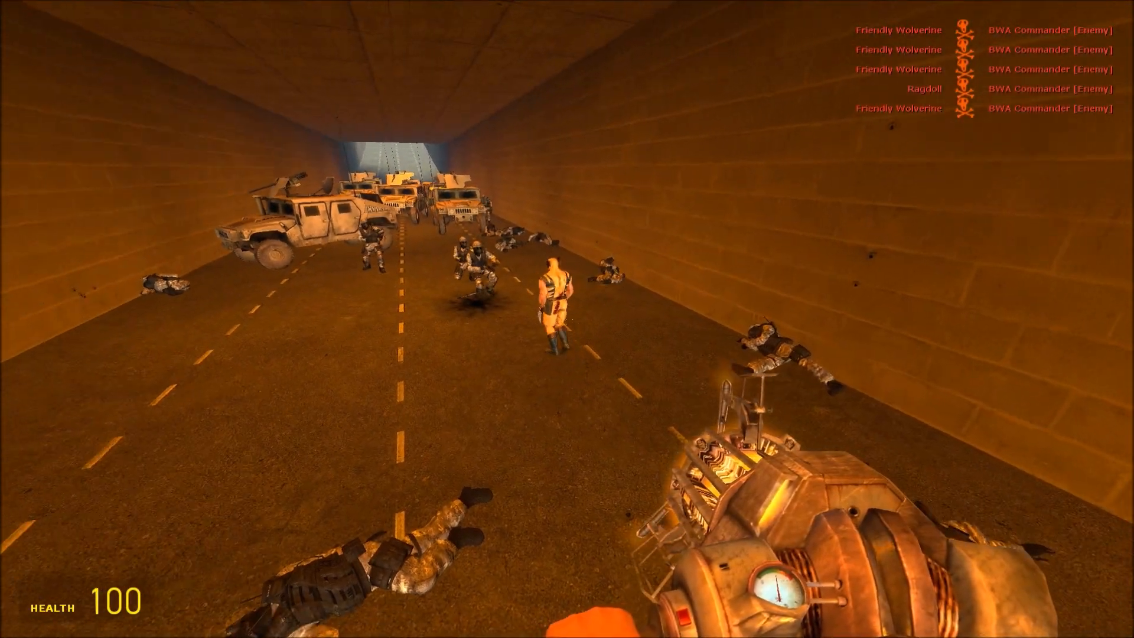
# - Show the CPTBase rifles and pistols under the spawn menu's Weapons tab
pyautogui.click(567, 319)
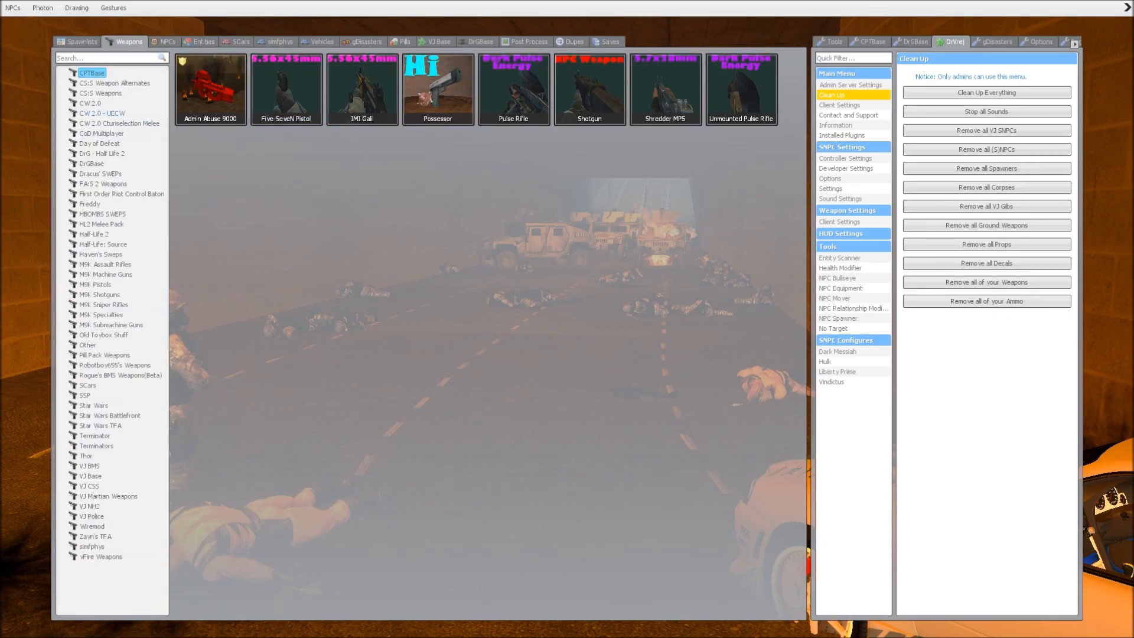
# - Set the far-end Humvees burning with the RPG, then show NPCs > Wolverine
pyautogui.press('q')
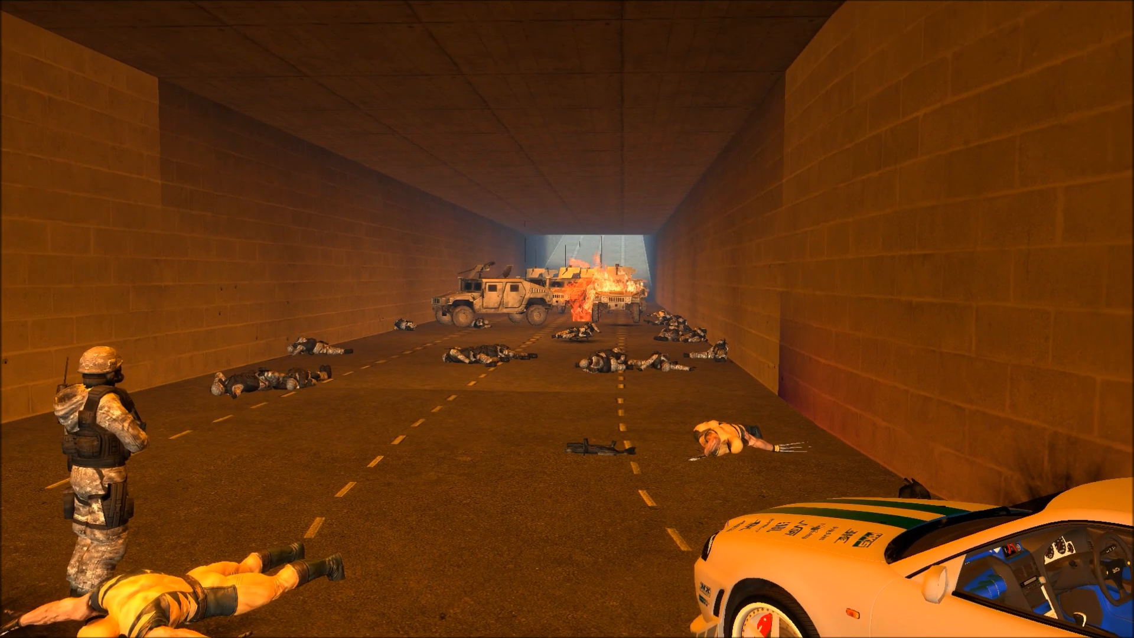
pyautogui.press('q')
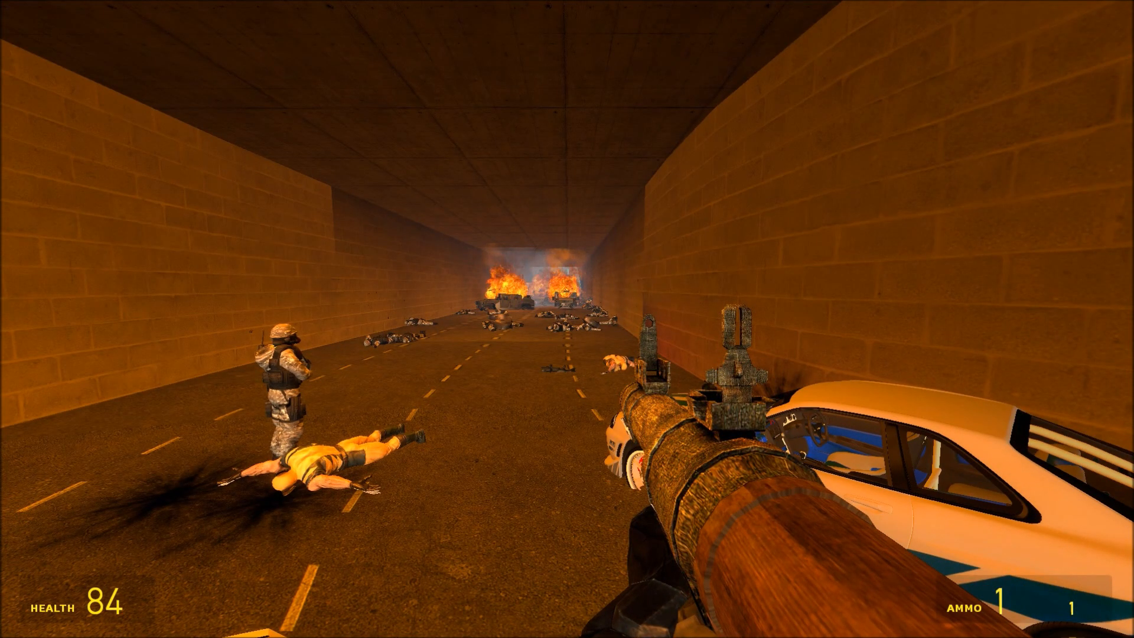
pyautogui.press('q')
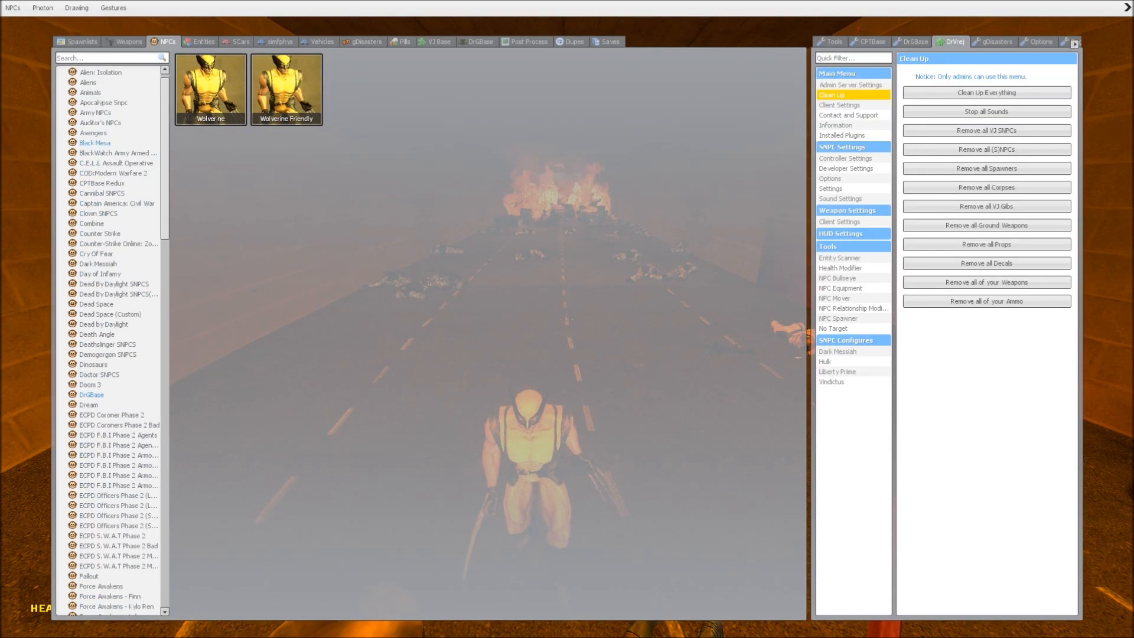
# - Spawn Wolverine Friendly from the NPCs tab and watch a Black Watch commander kill him
pyautogui.click(117, 153)
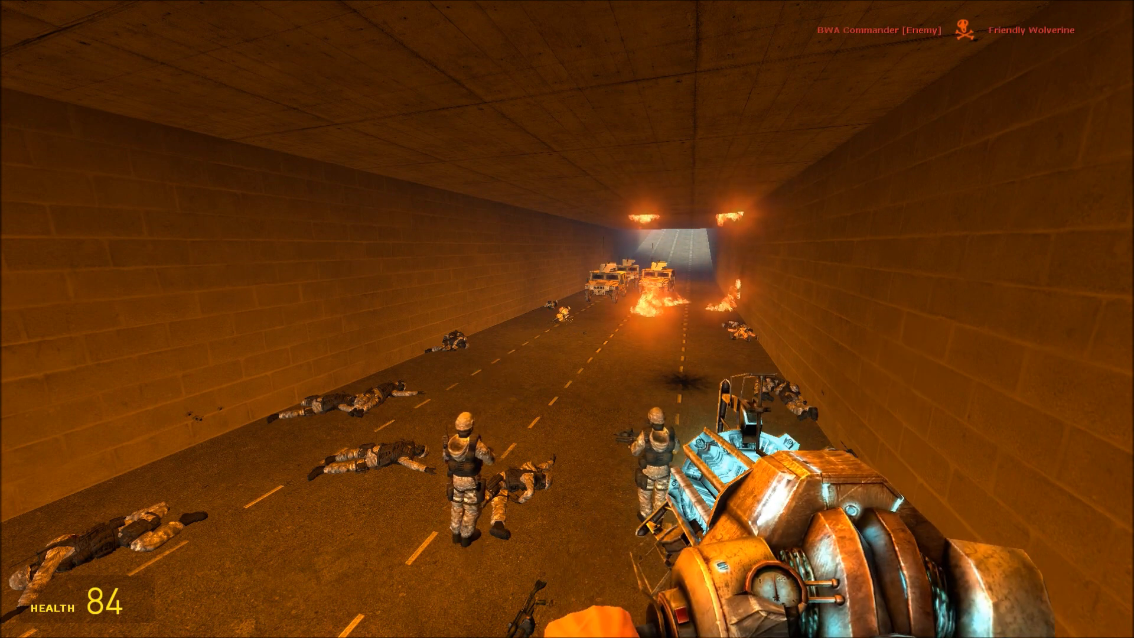
# - Reopen the spawn menu and scroll the NPC categories down to Wolverine
pyautogui.press('q')
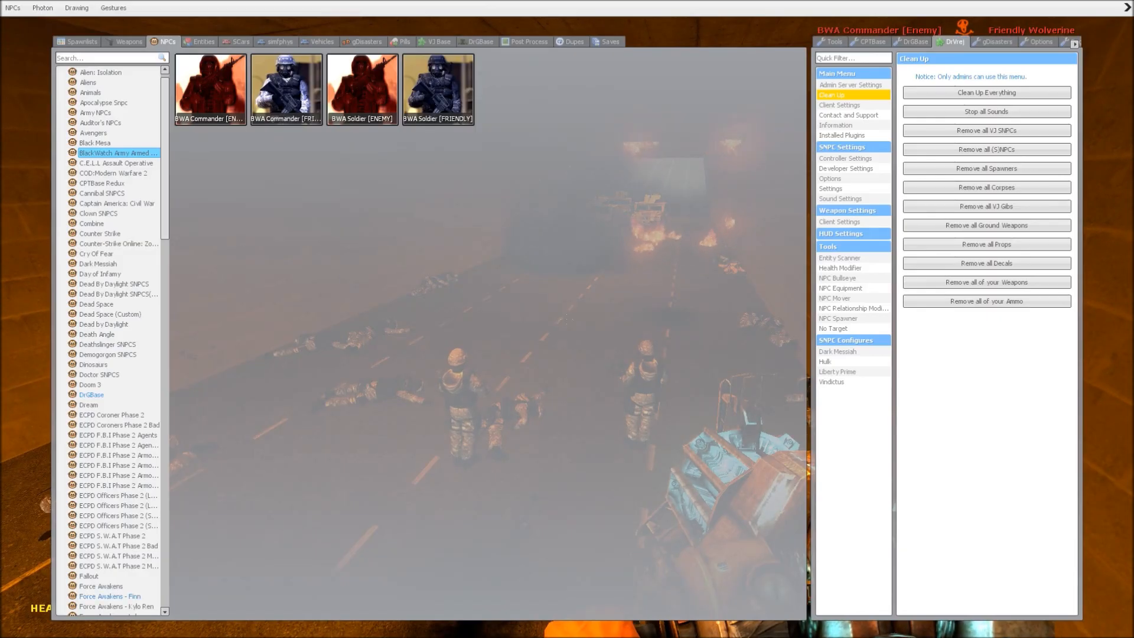
pyautogui.scroll(-3)
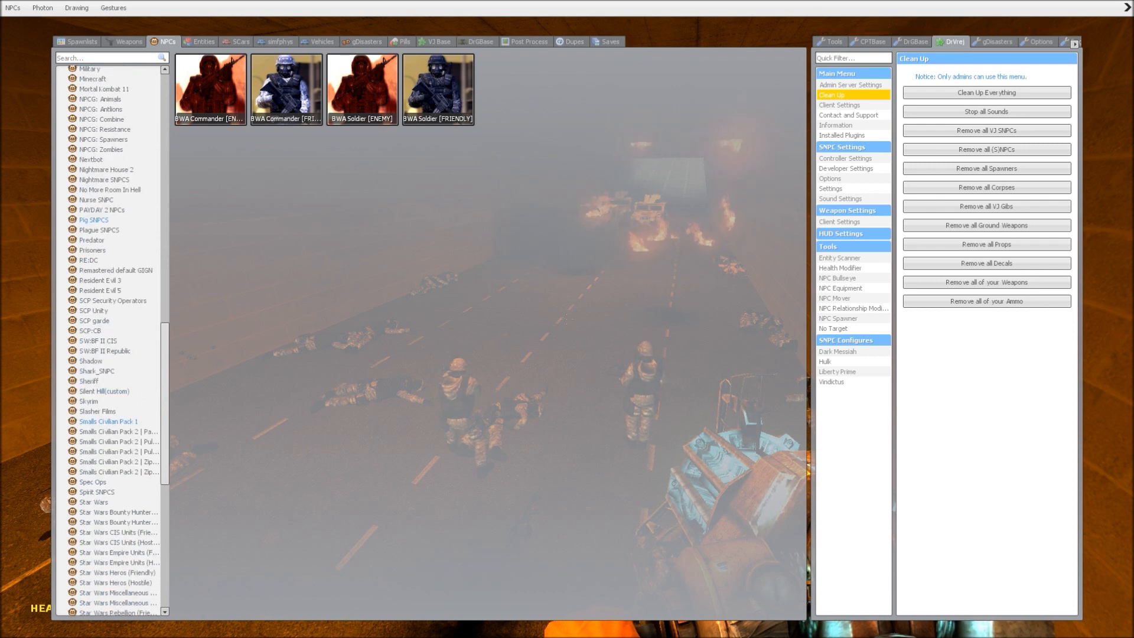
pyautogui.scroll(-3)
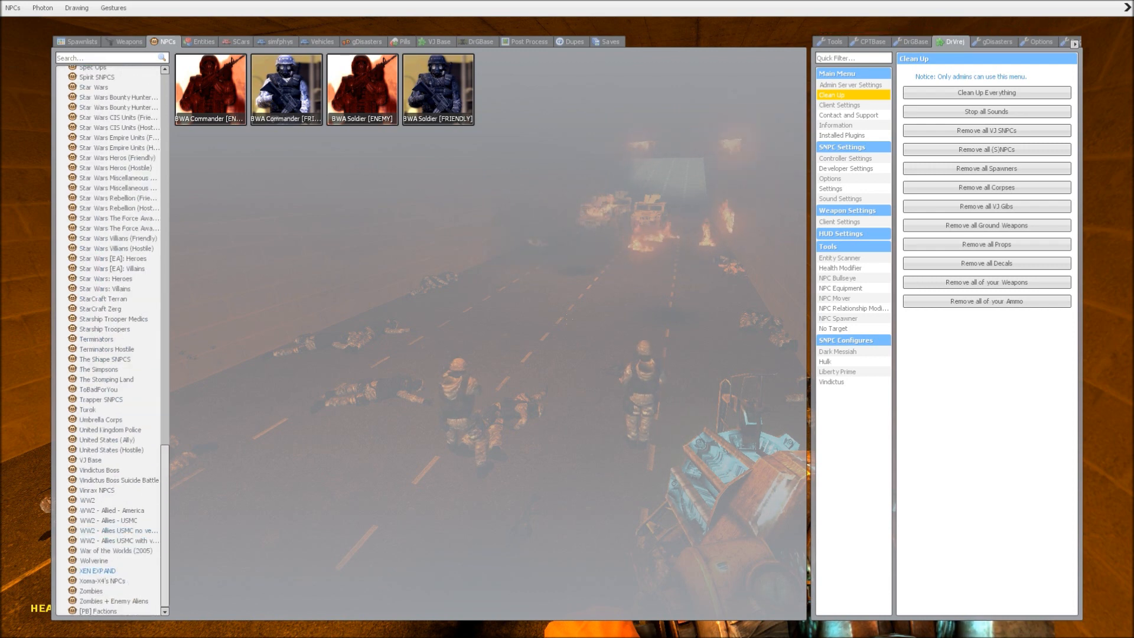
pyautogui.click(94, 566)
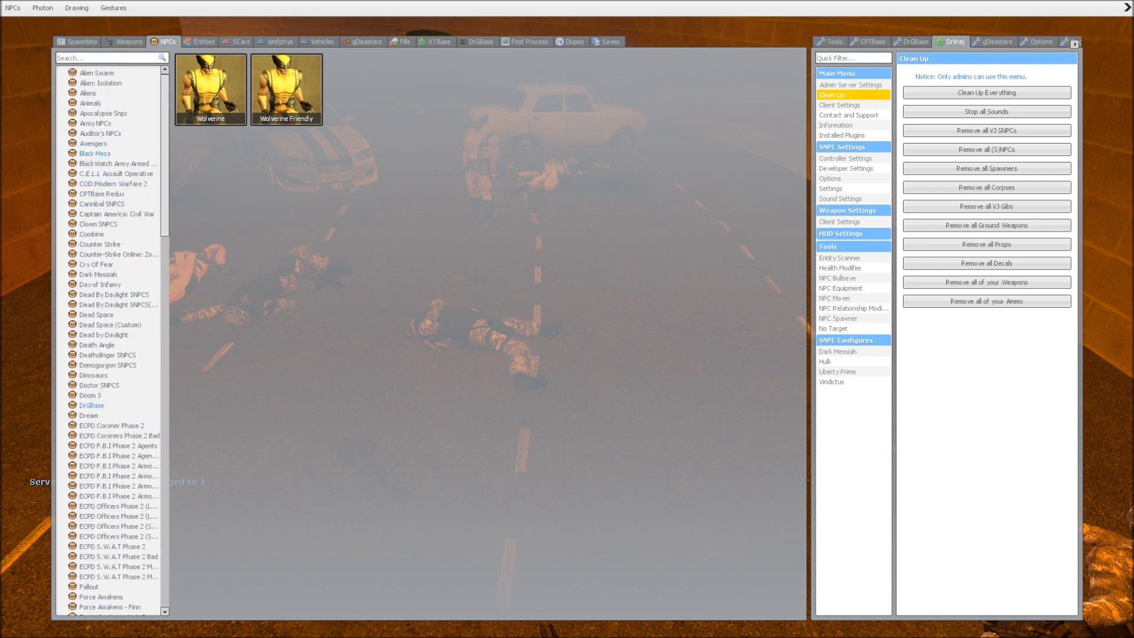
# - Spawn another Wolverine, let the battle kill him, then list Entities > Air Vehicles
pyautogui.click(116, 163)
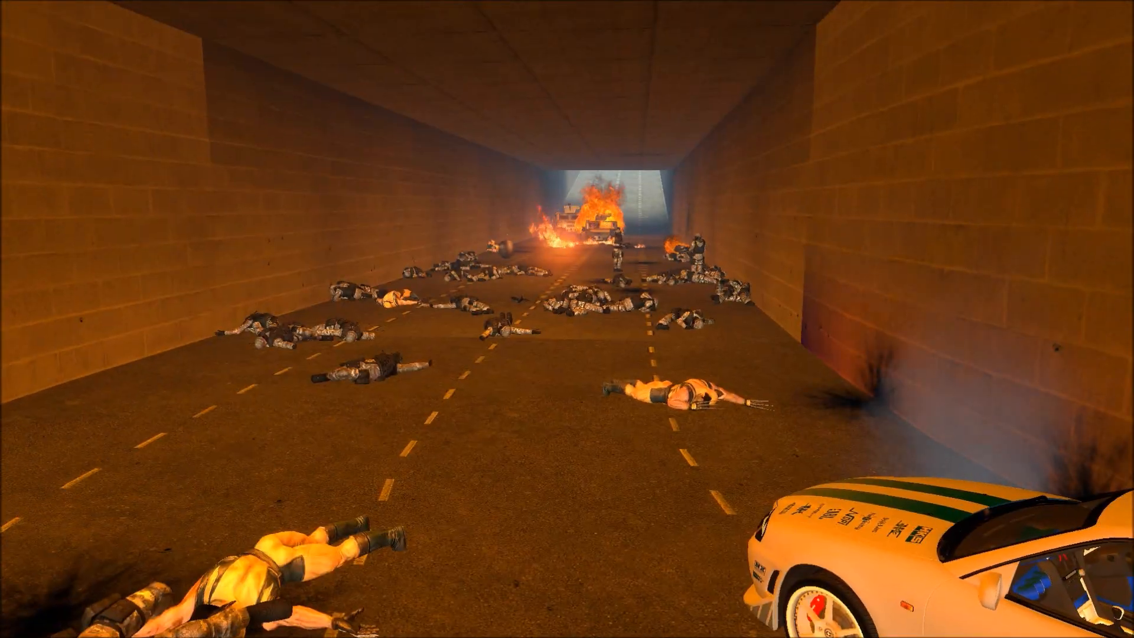
pyautogui.press('q')
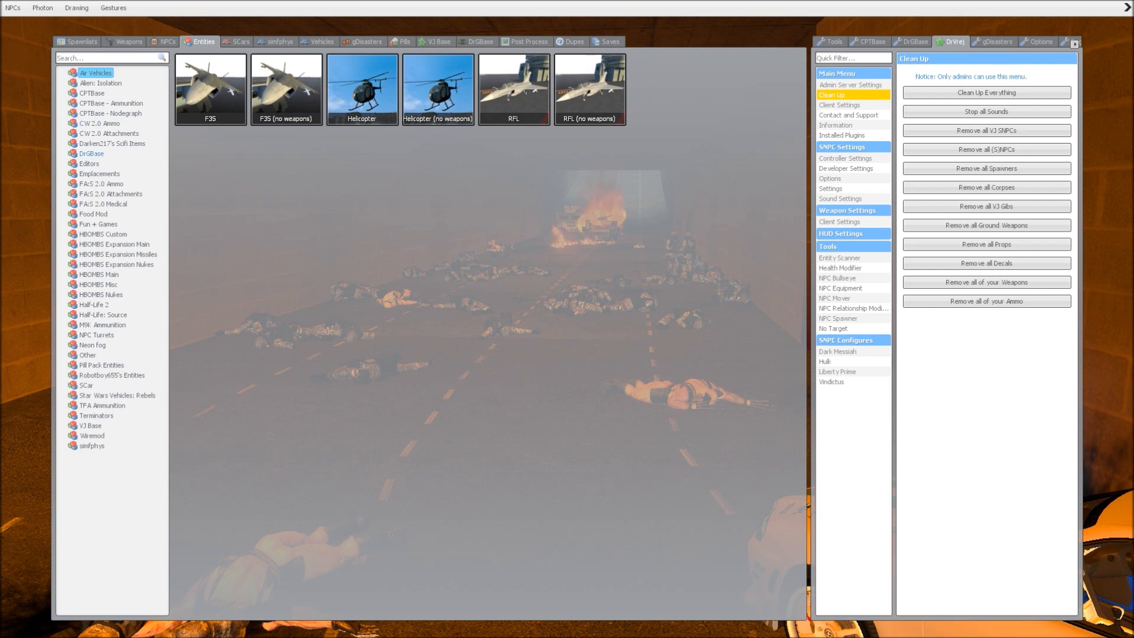
# - Browse HBOMBS Expansion Main, Nukes, Misc and Main, ending on M9K Specialties weapons
pyautogui.click(113, 244)
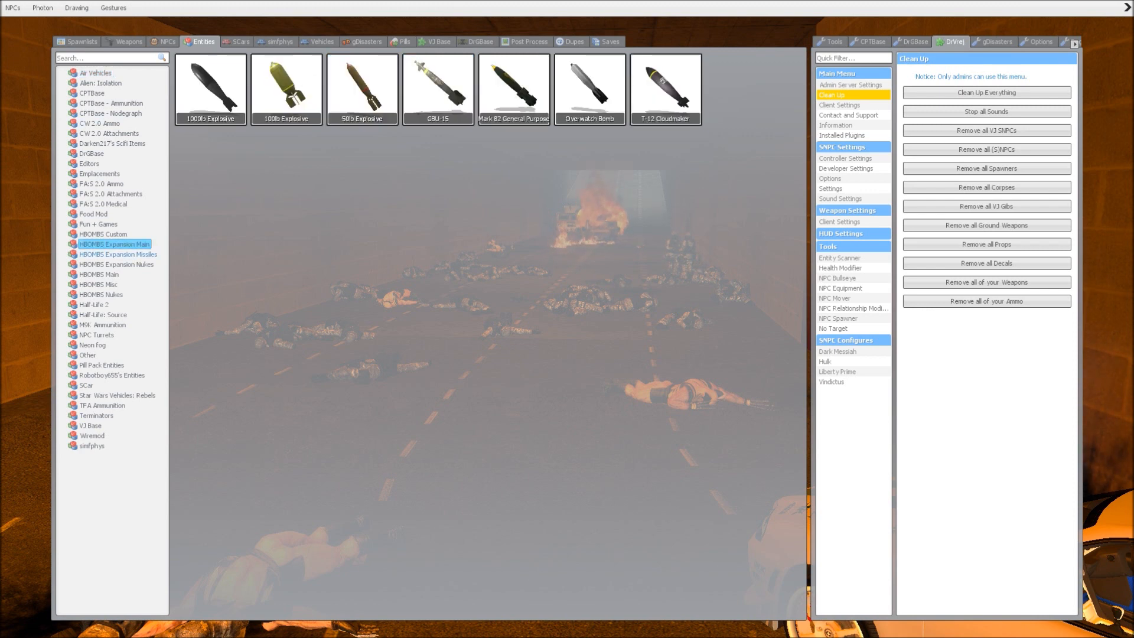
pyautogui.click(118, 264)
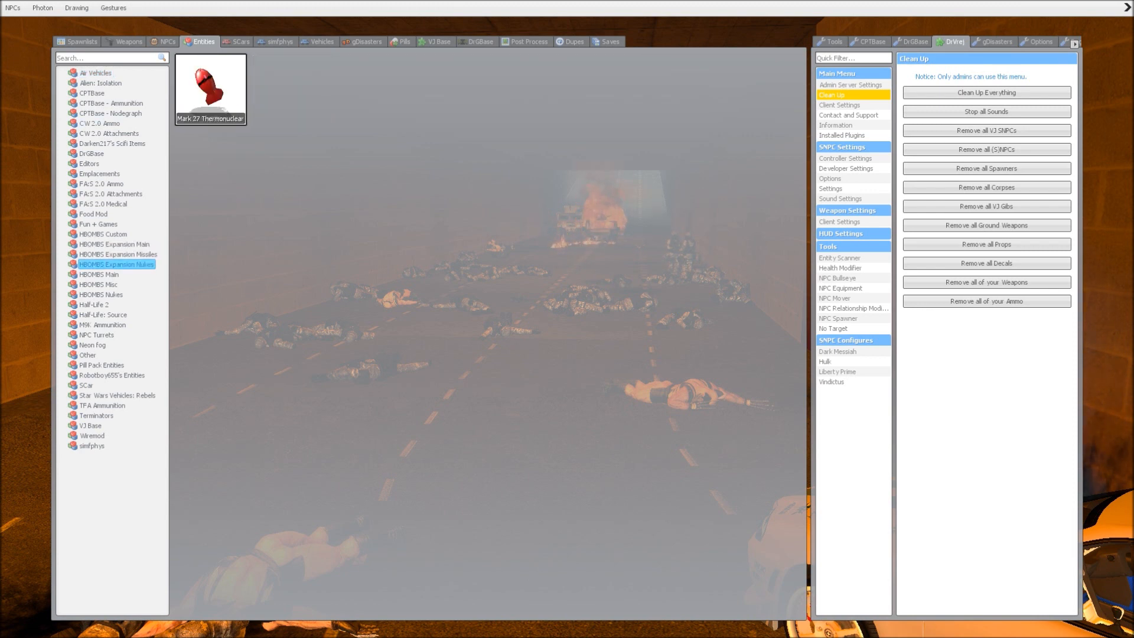
pyautogui.click(99, 284)
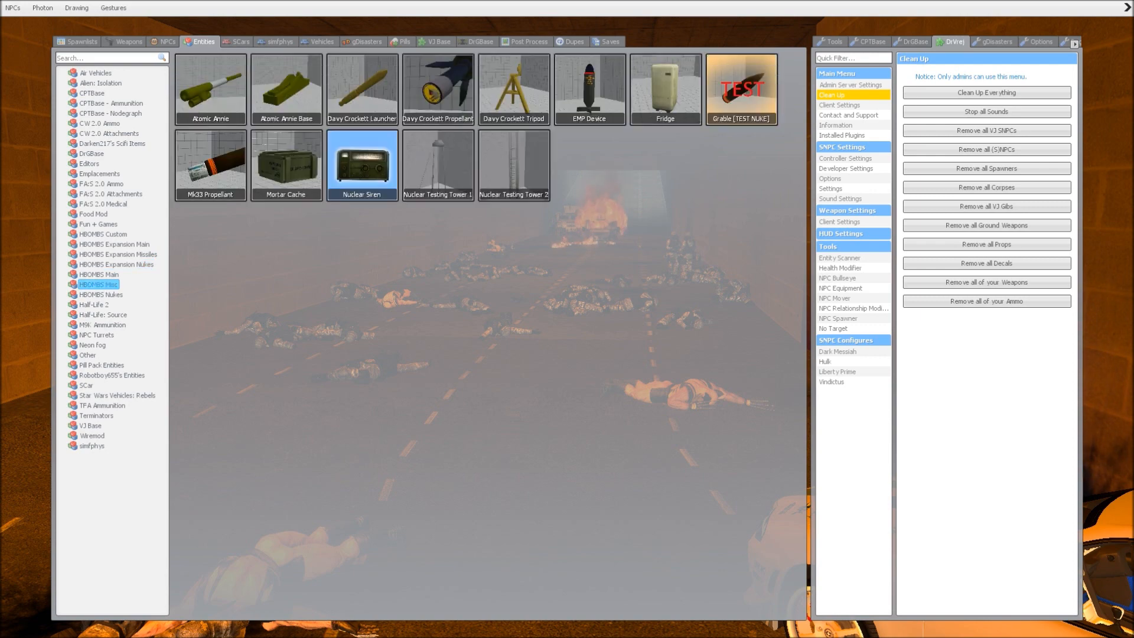
pyautogui.click(99, 274)
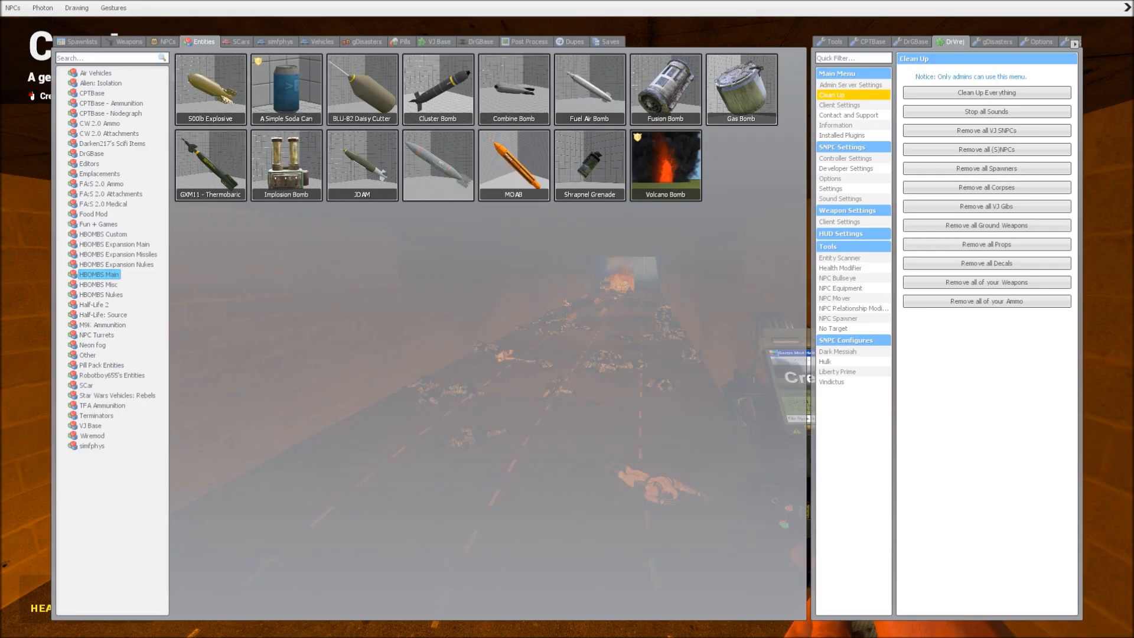
pyautogui.click(129, 42)
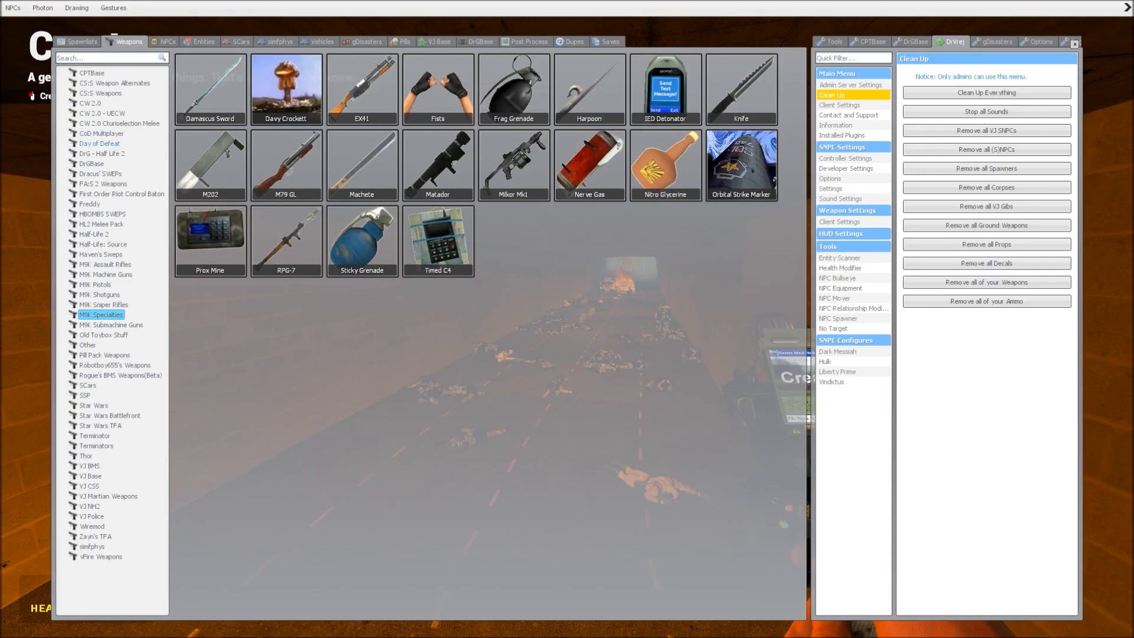